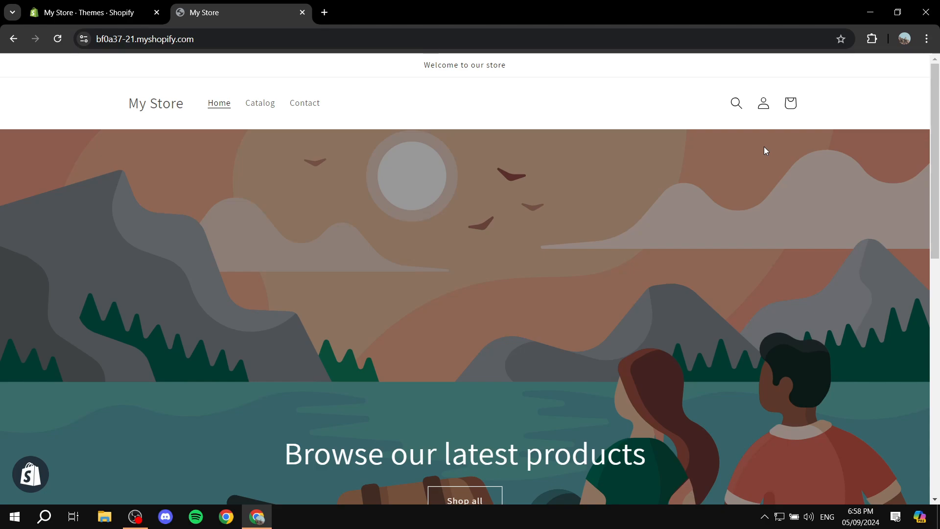
mouse_move(763, 151)
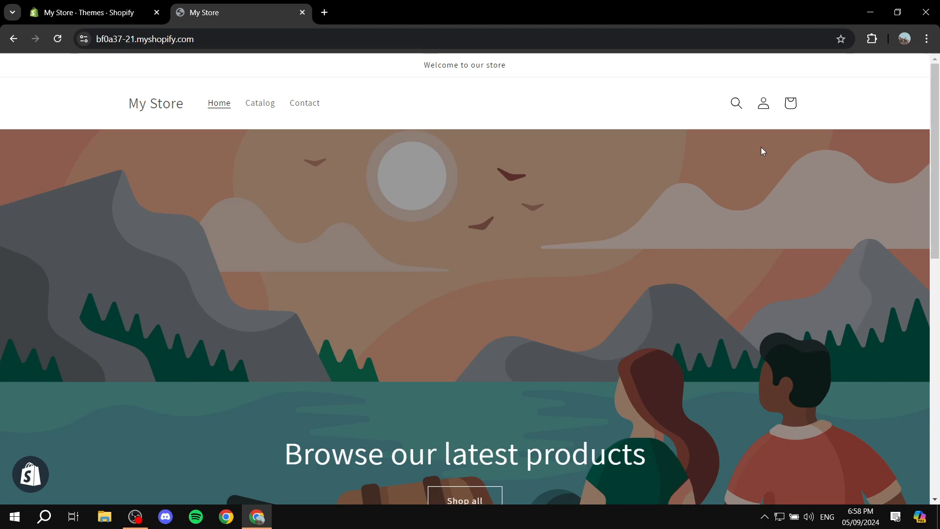
Add the Purple product to the cart and view the cart totaling Dhs. 123.00 AED
scroll(down, 3)
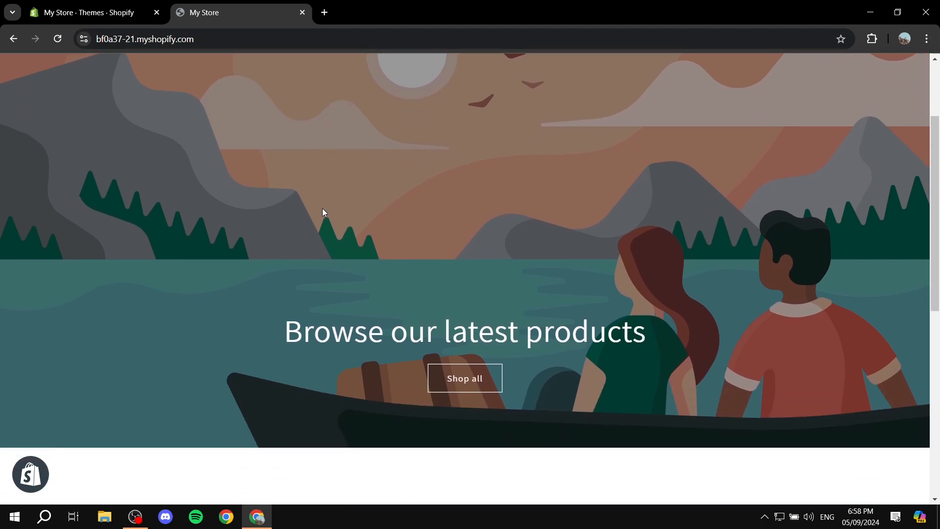
mouse_move(327, 208)
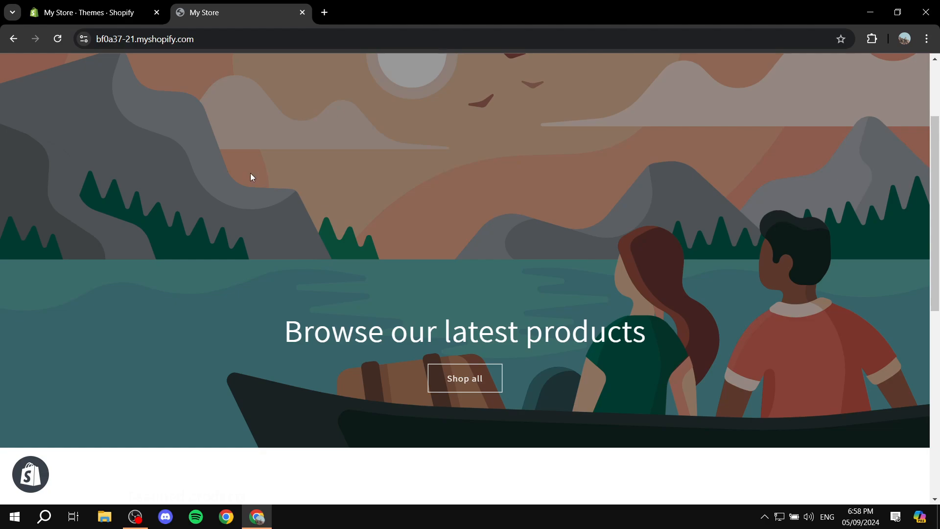
click(464, 378)
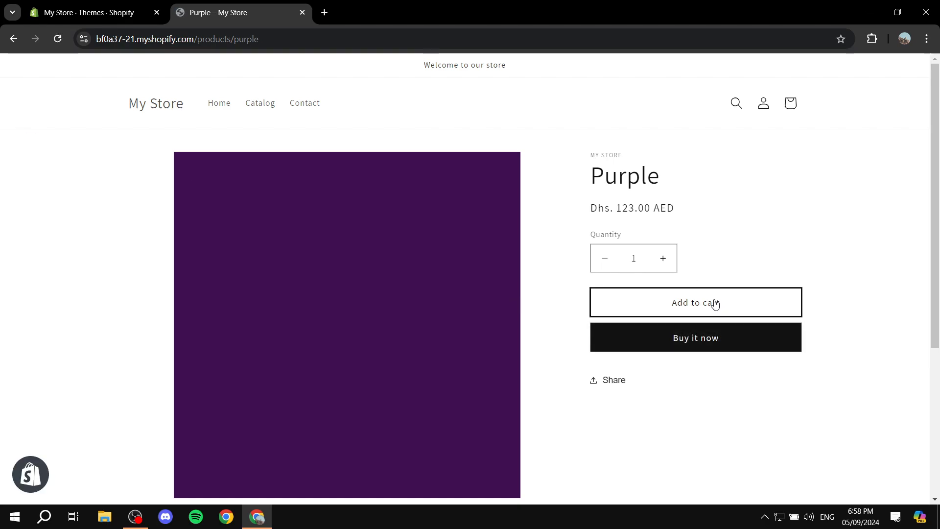
click(695, 302)
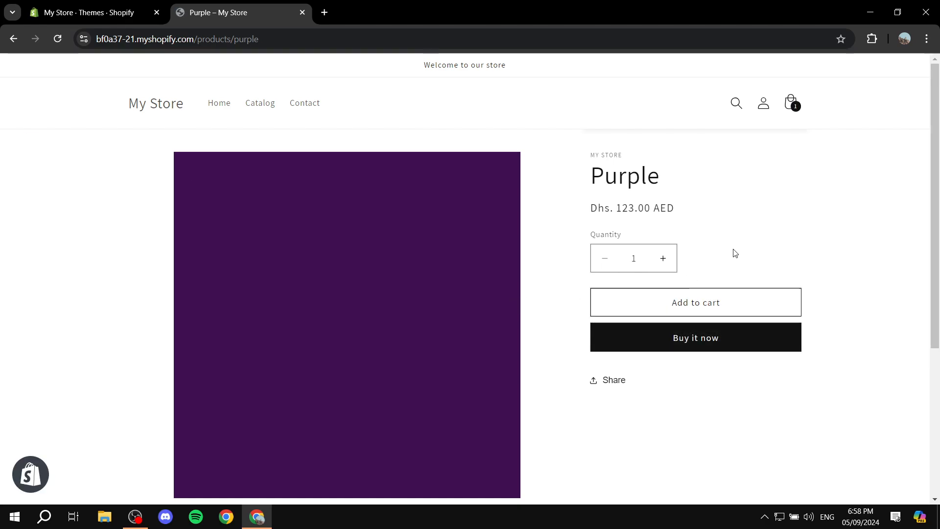
click(695, 303)
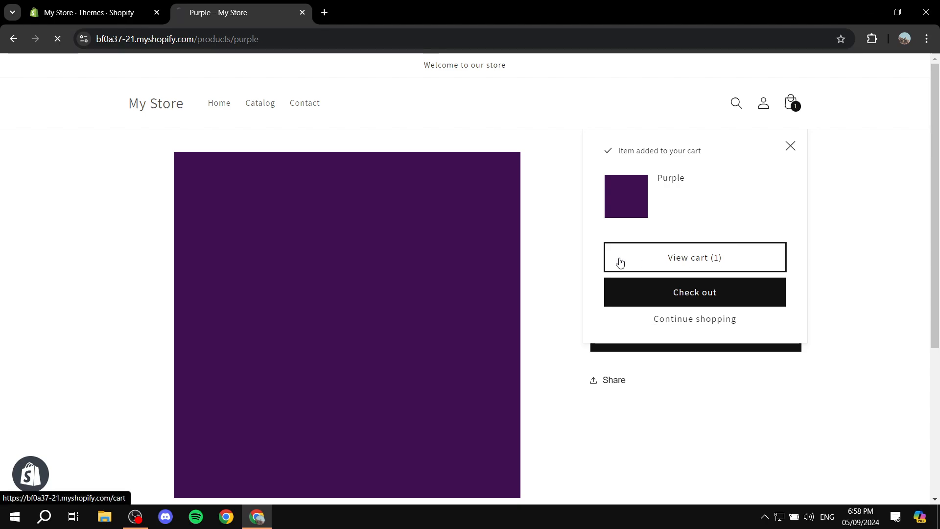
click(694, 257)
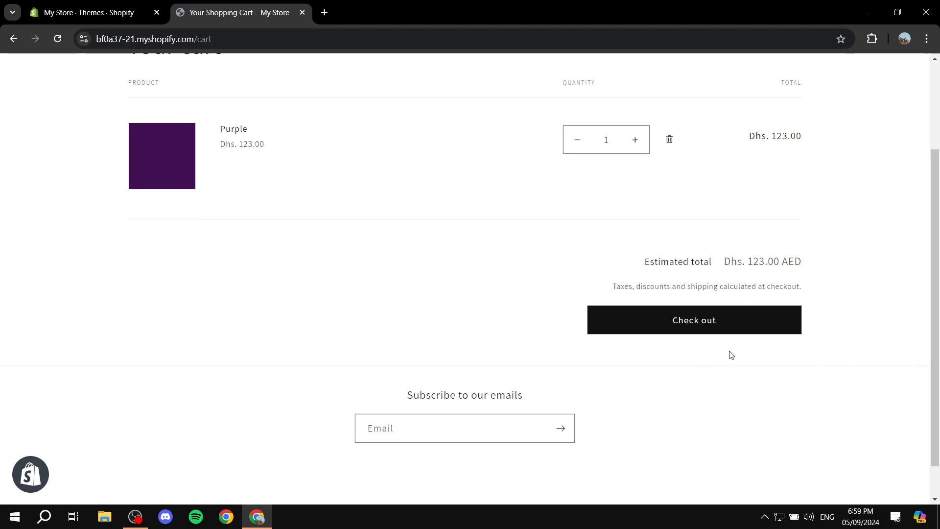
mouse_move(698, 367)
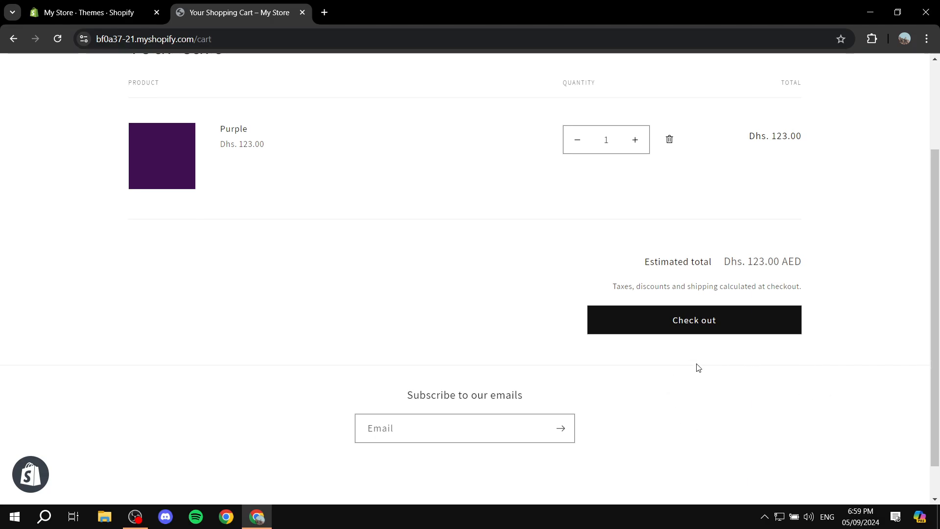
mouse_move(723, 360)
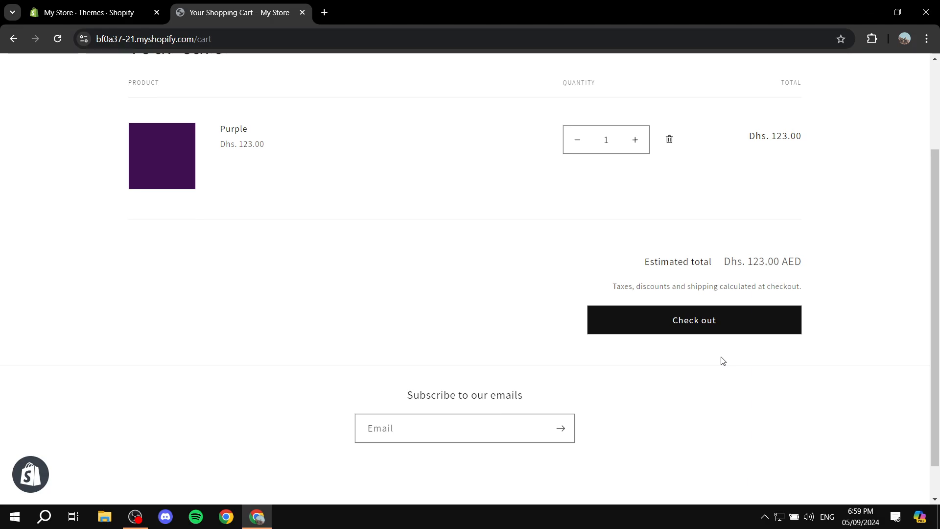
mouse_move(649, 372)
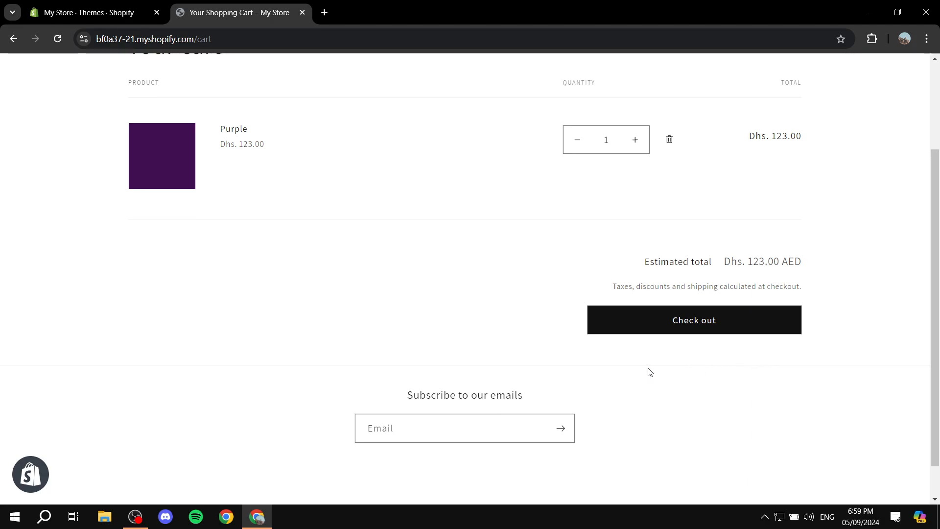
mouse_move(821, 325)
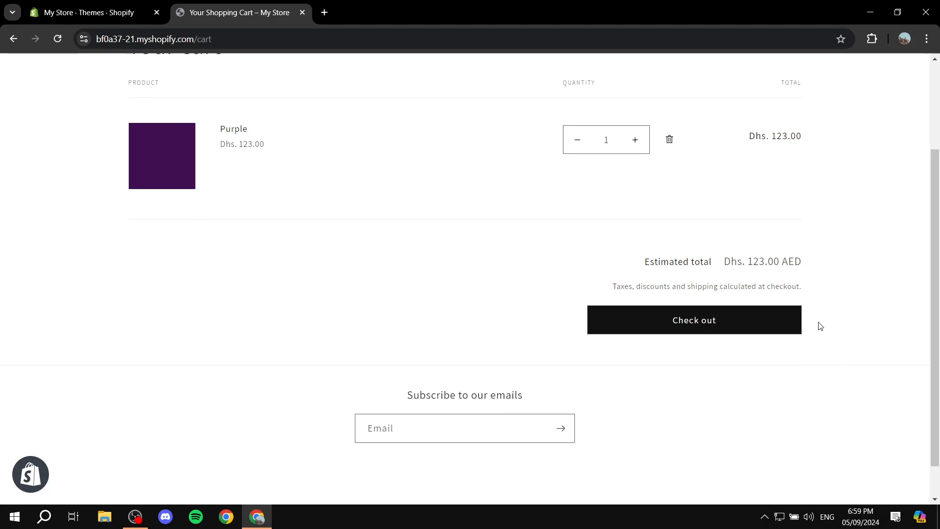
mouse_move(758, 321)
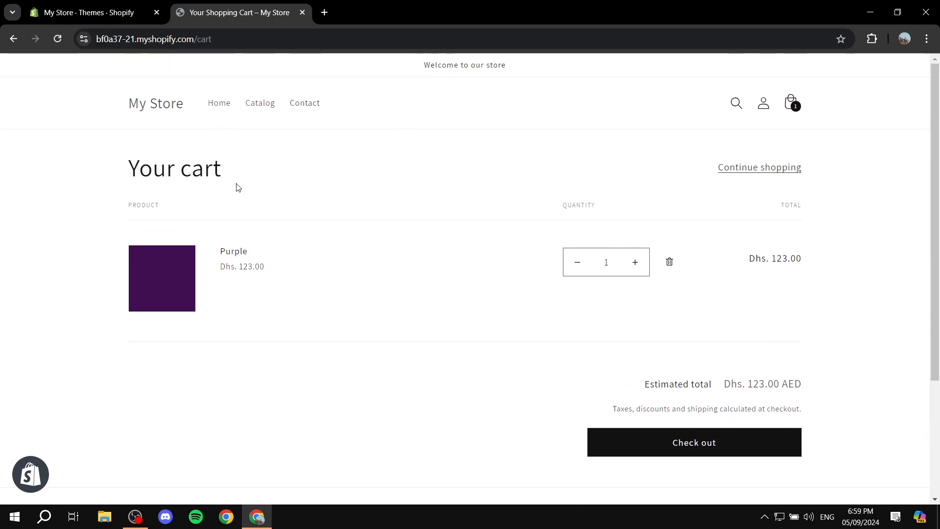
mouse_move(328, 138)
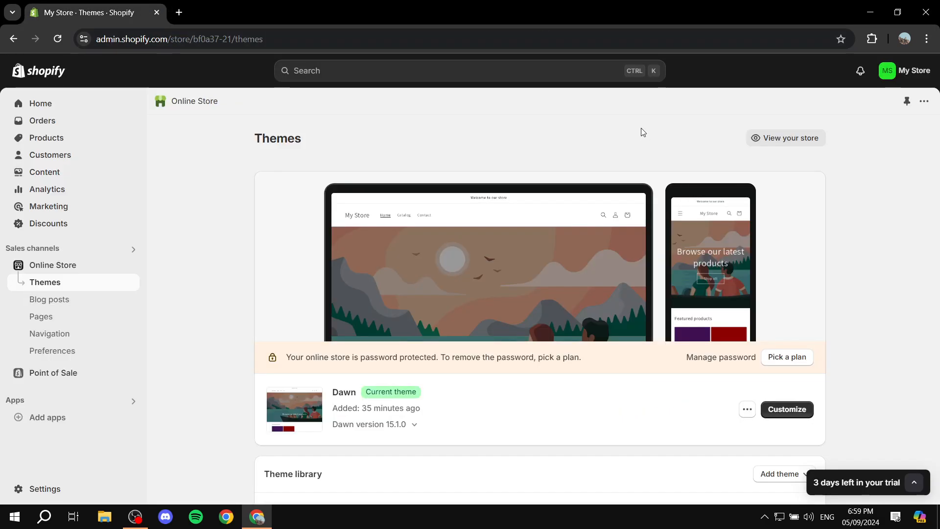
mouse_move(178, 215)
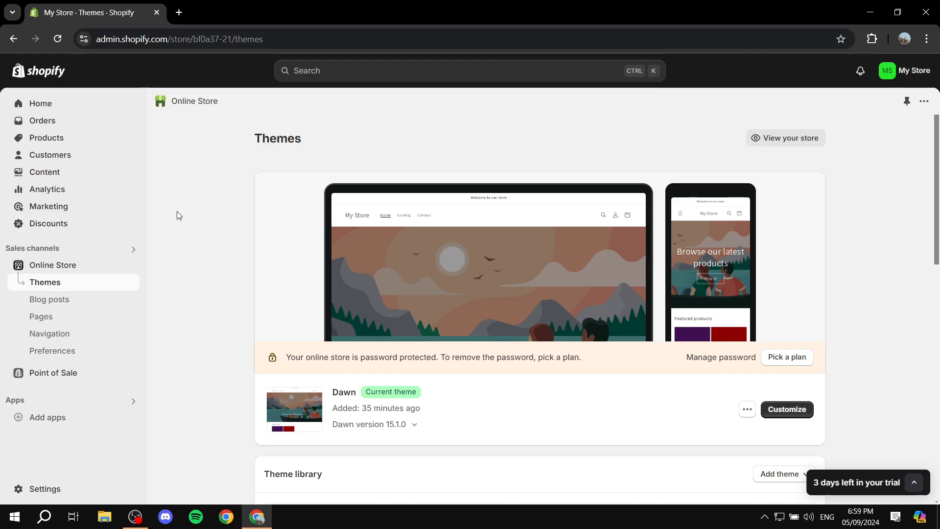
mouse_move(225, 255)
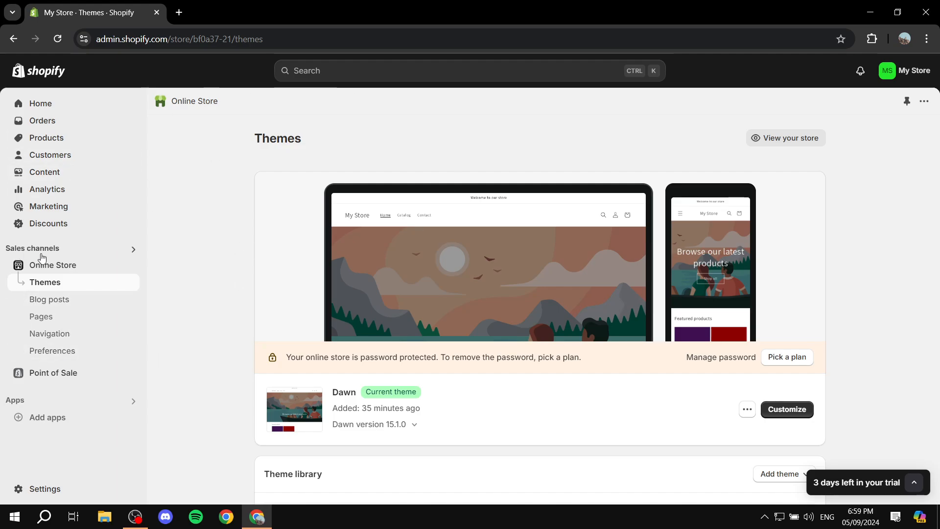
mouse_move(67, 271)
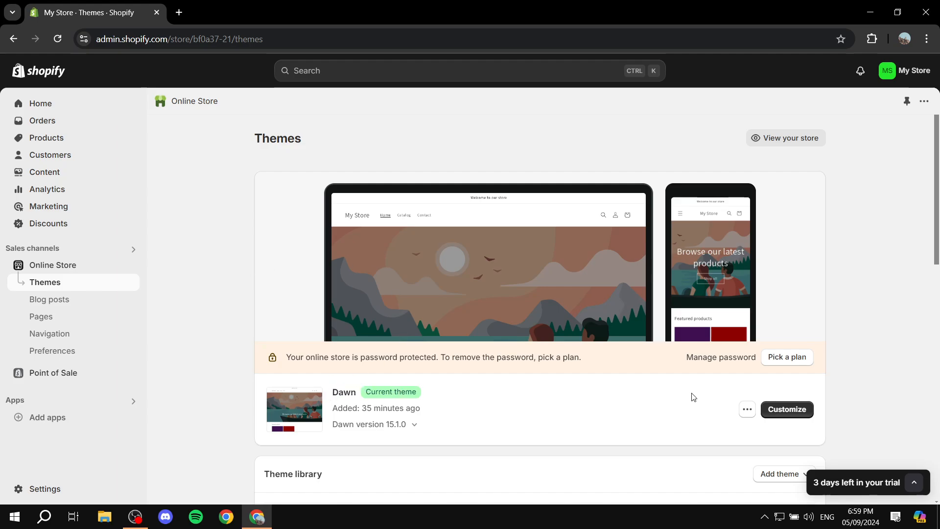
Choose Edit code from the Dawn theme's more-actions list on the Themes page
click(746, 410)
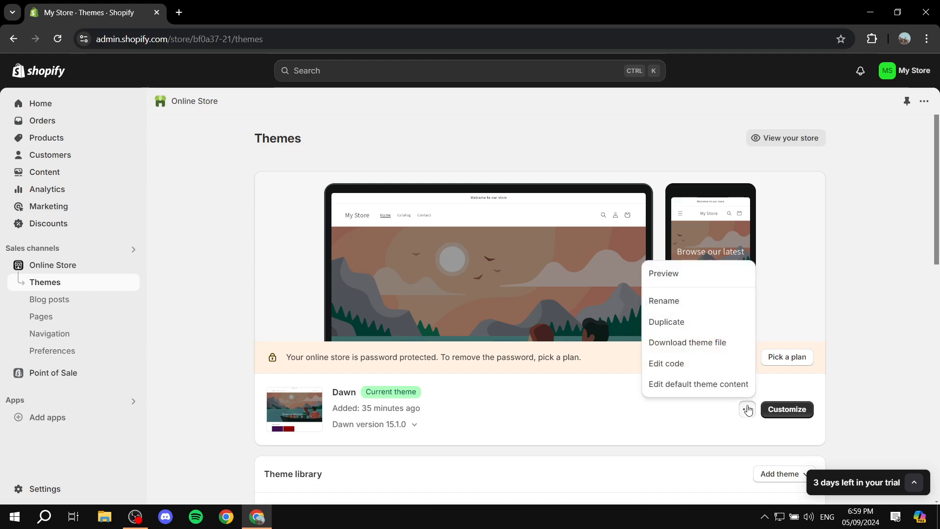
mouse_move(832, 407)
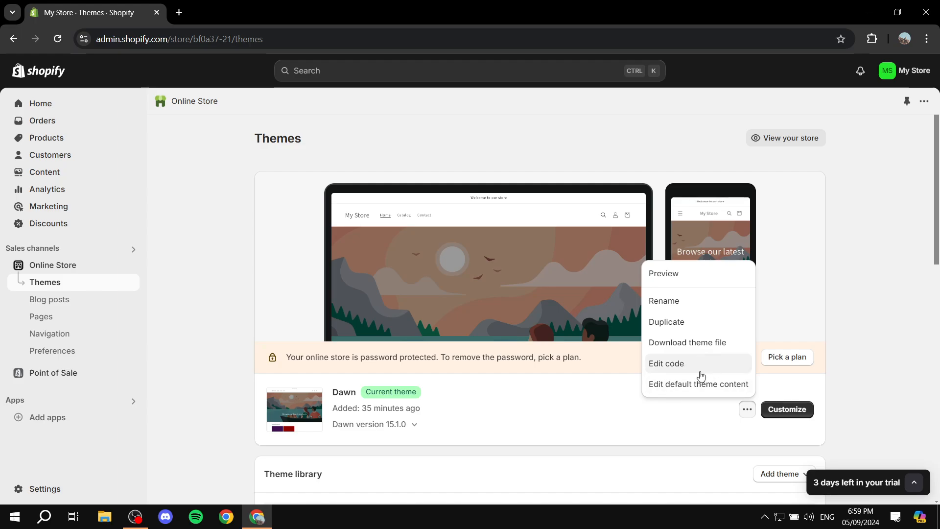
mouse_move(685, 365)
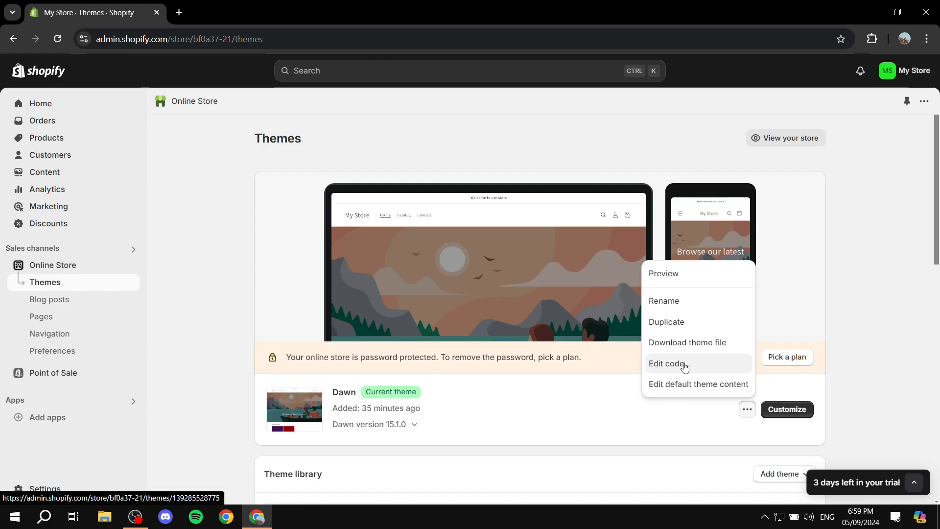
click(666, 364)
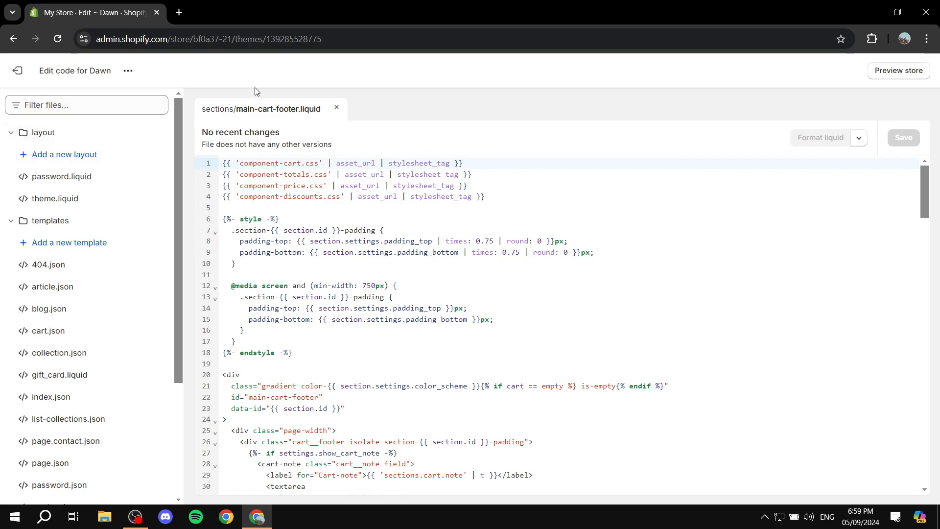
mouse_move(321, 109)
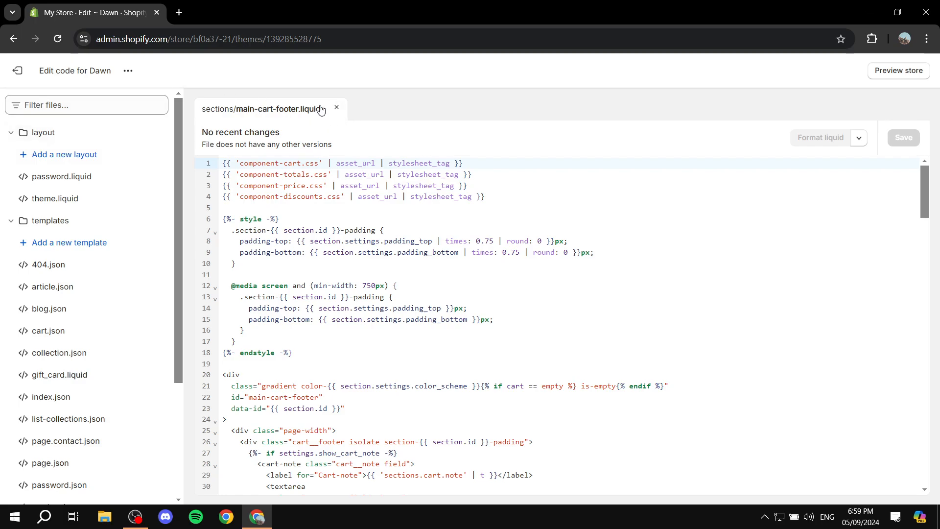
Filter the theme files by 'main' and load sections/main-cart-footer.liquid, scrolling to the checkout button markup
click(86, 105)
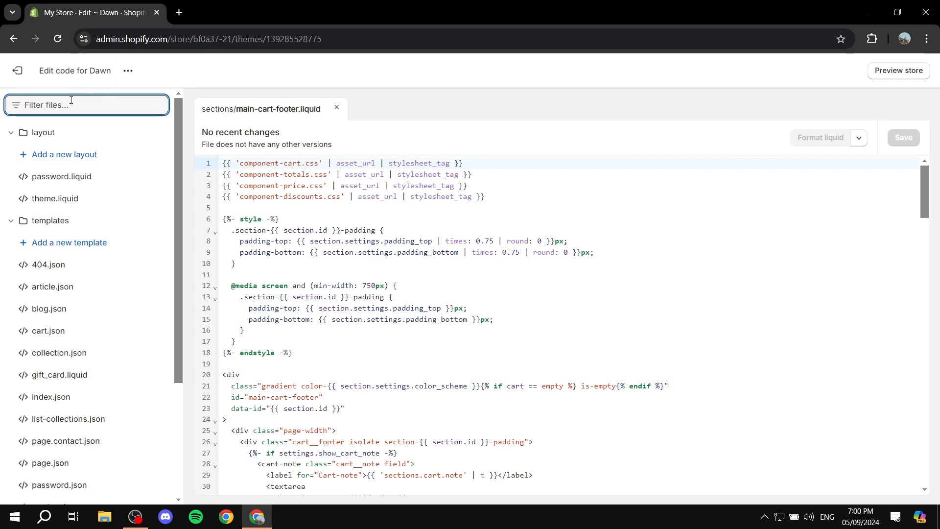
text(main-cart)
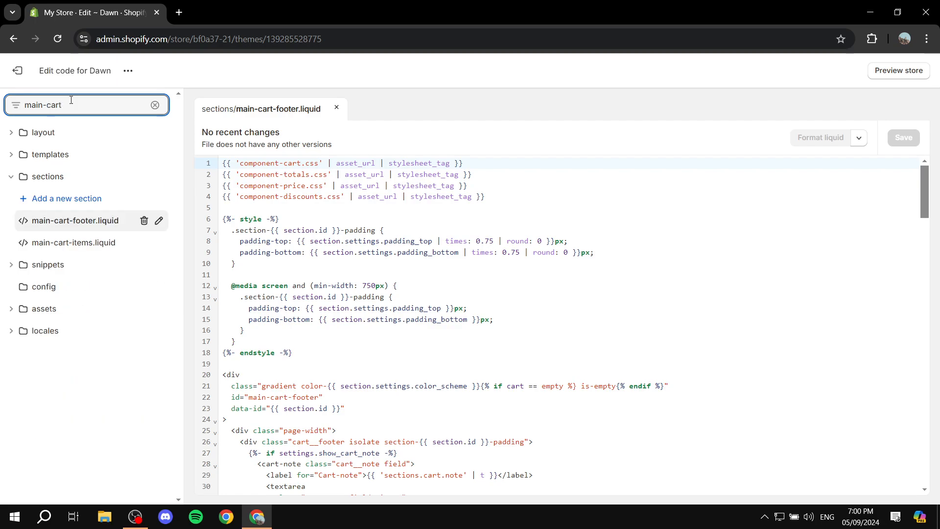
mouse_move(101, 225)
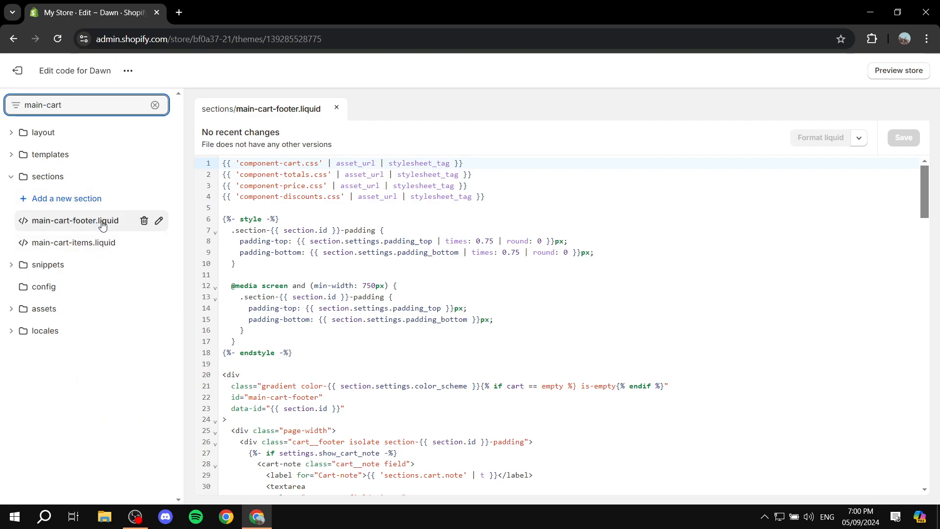
click(73, 220)
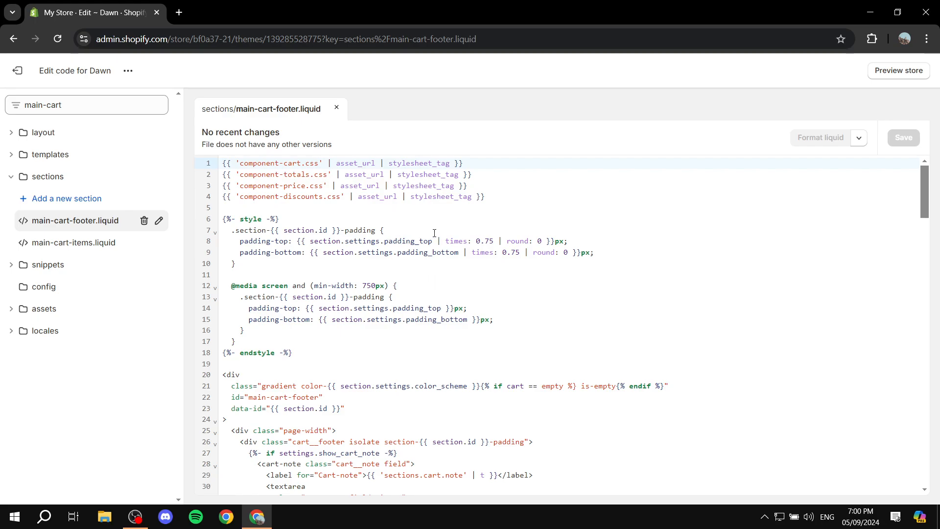
scroll(down, 3)
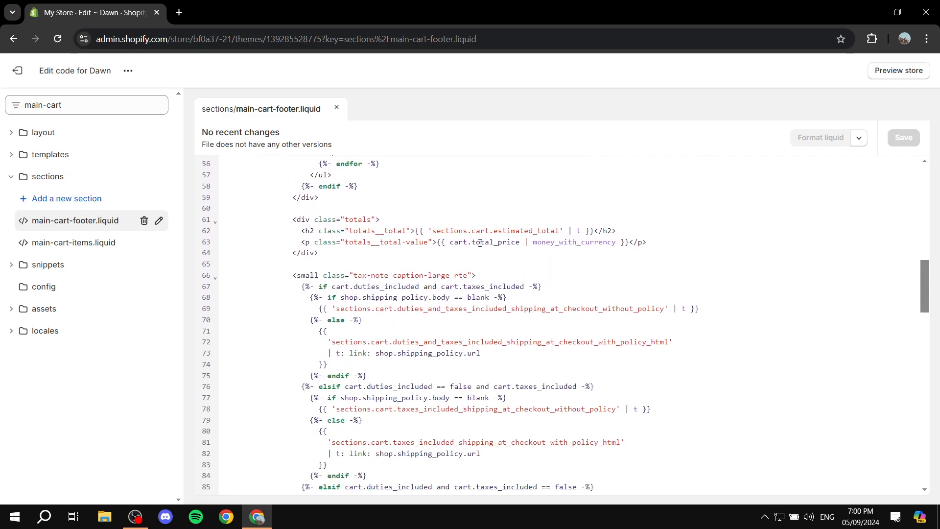
scroll(down, 3)
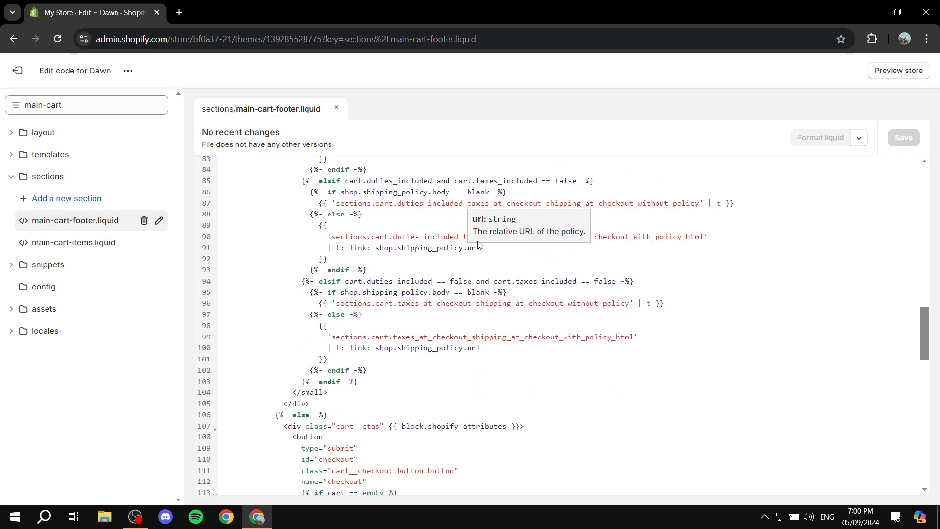
mouse_move(447, 335)
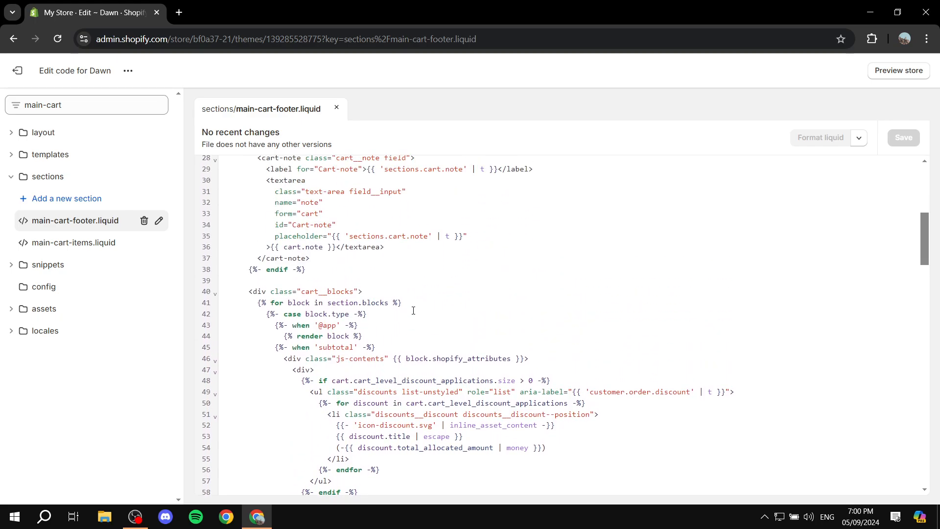
scroll(down, 3)
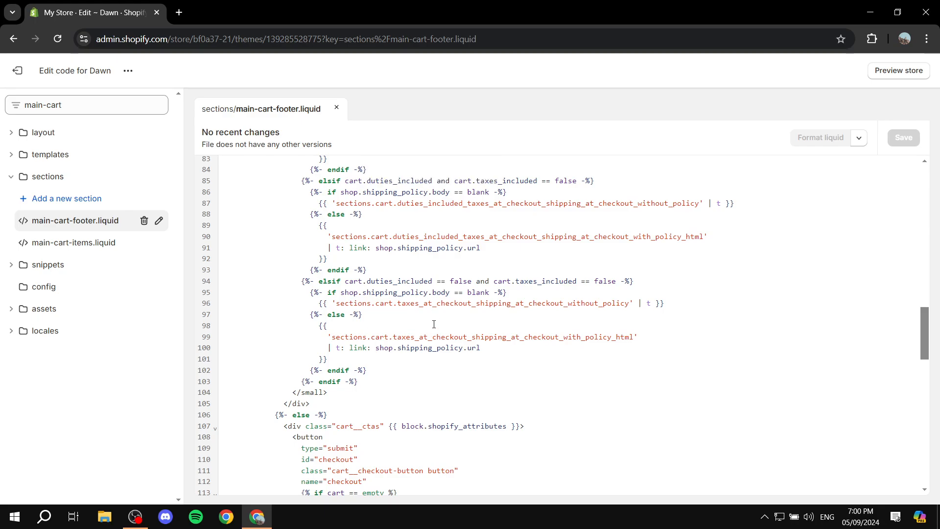
Delete the additional_checkout_buttons block (lines 122–126) from main-cart-footer.liquid and save the file
scroll(down, 3)
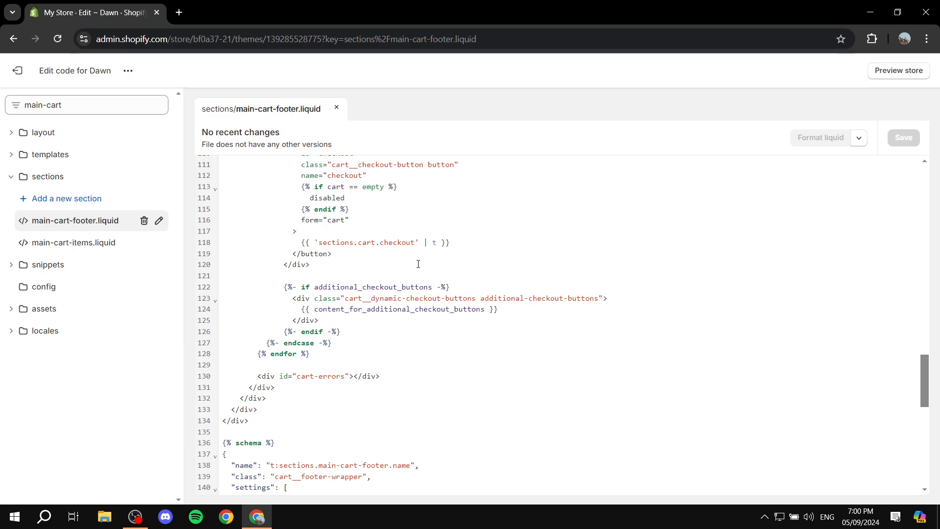
key(Ctrl+f)
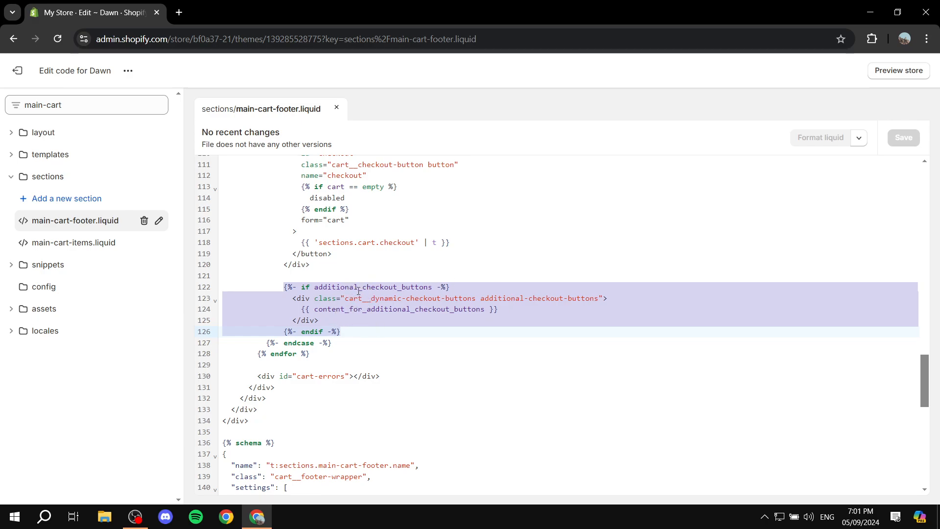
key(Delete)
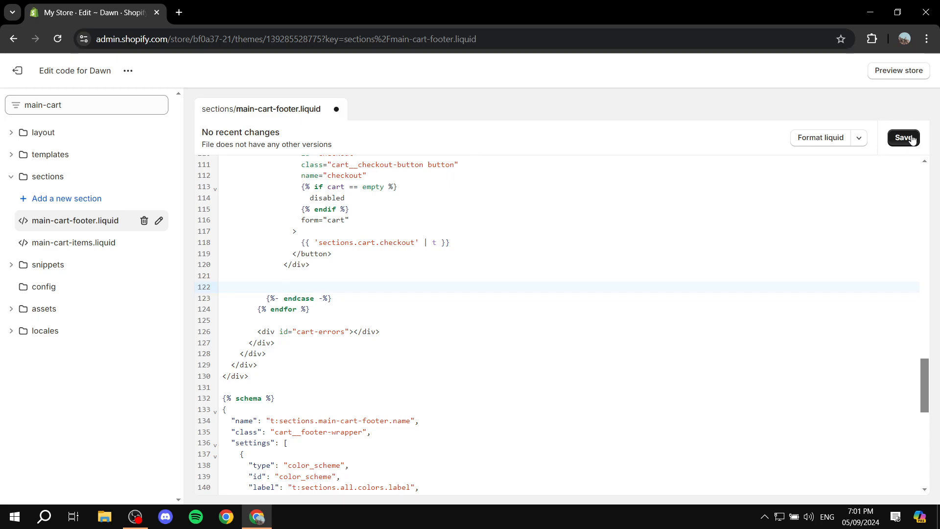
click(283, 286)
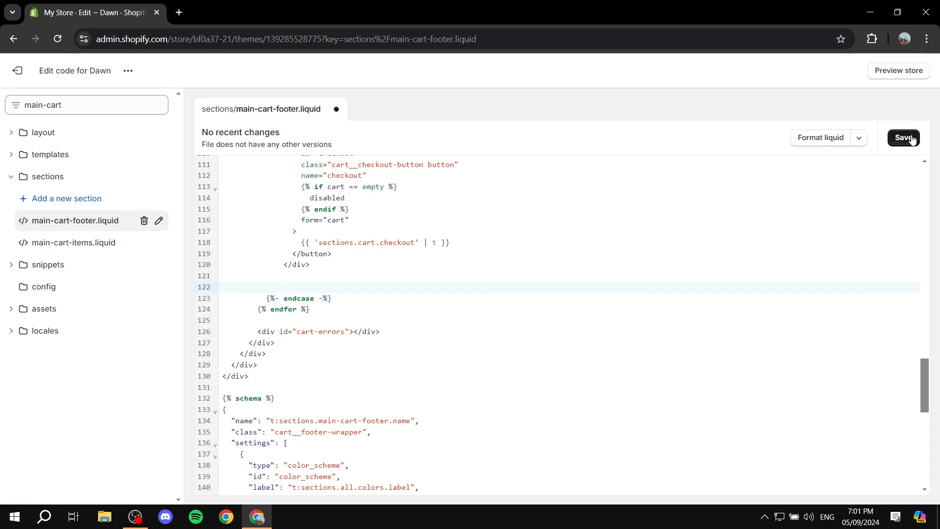
click(283, 287)
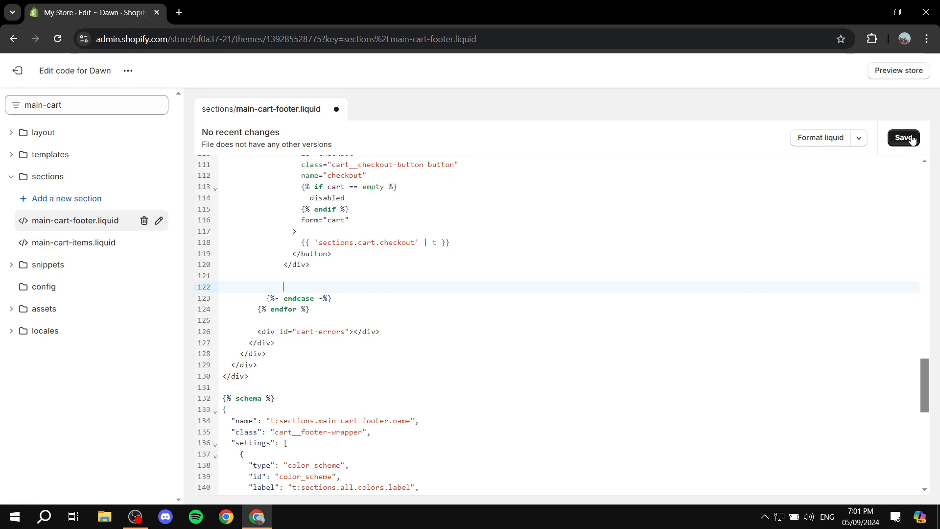
click(902, 137)
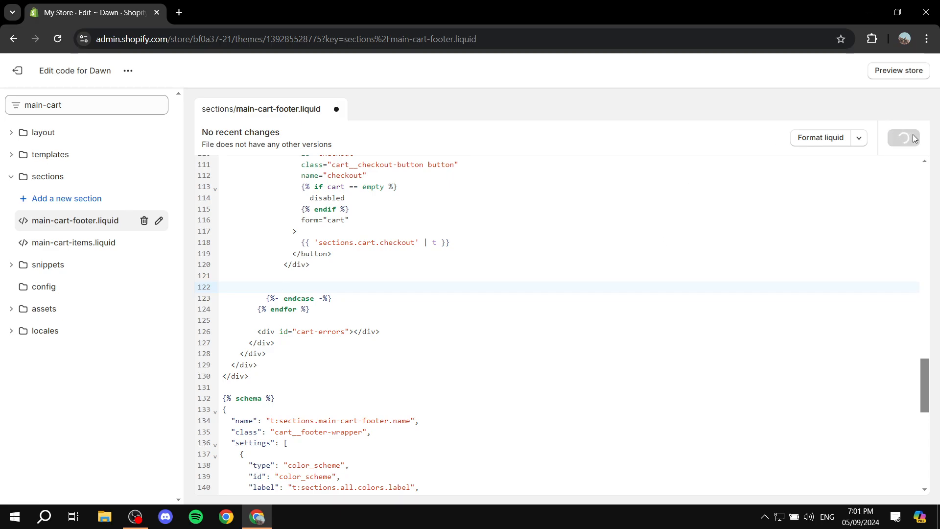
click(902, 137)
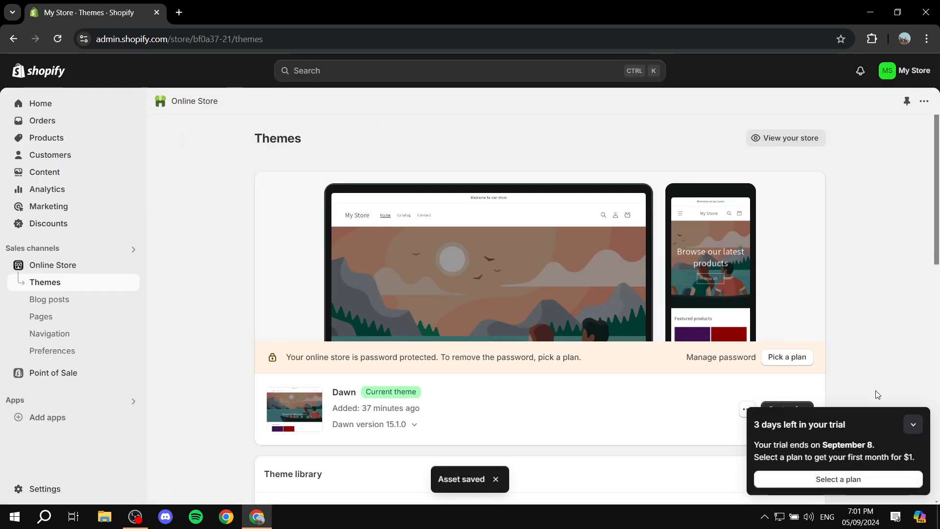
View the live storefront cart to confirm the Purple item shows only the Check out button
click(784, 138)
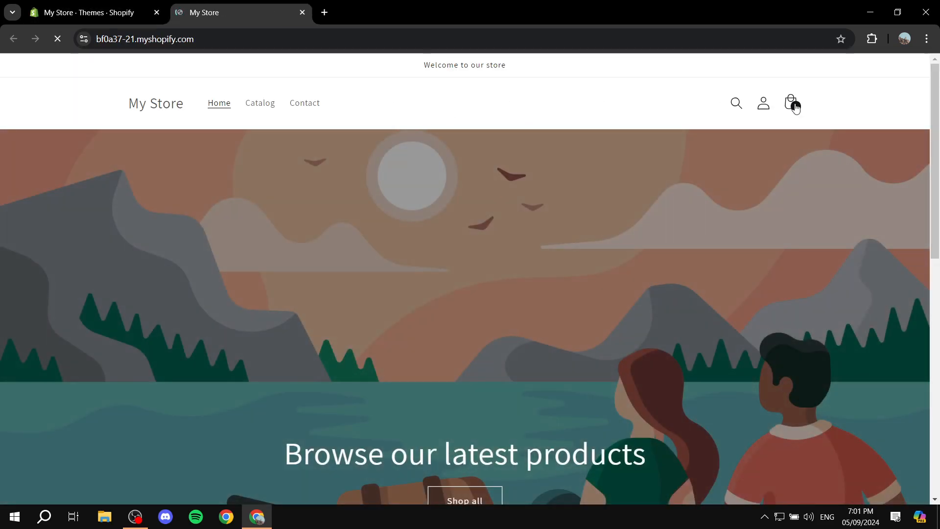
click(791, 103)
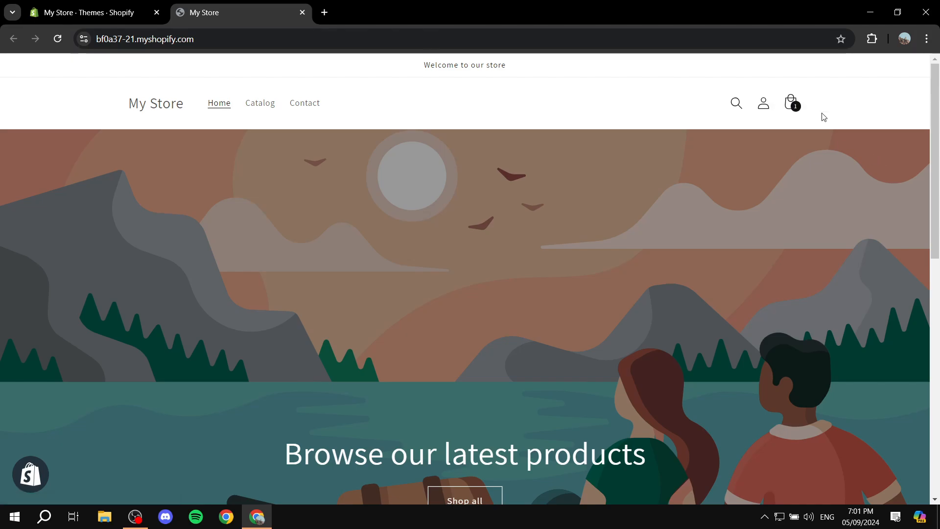
click(791, 101)
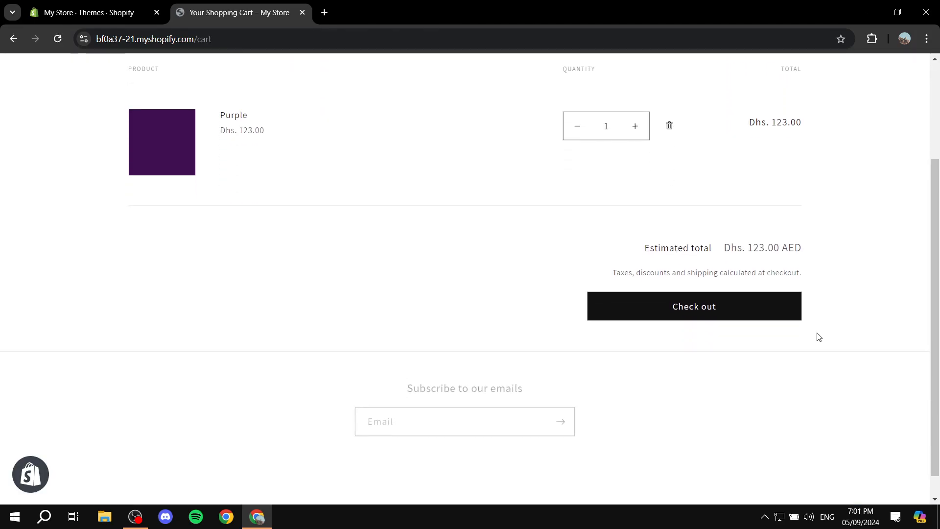
scroll(down, 3)
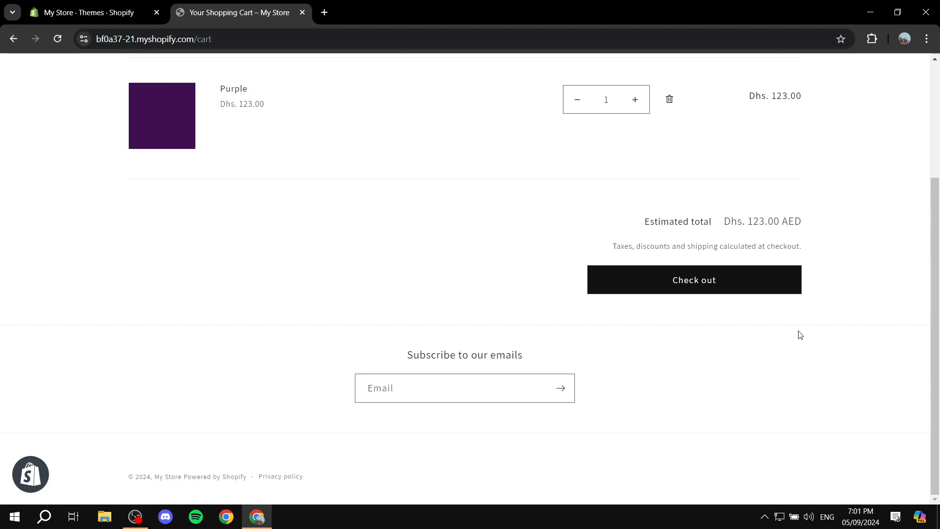
mouse_move(732, 326)
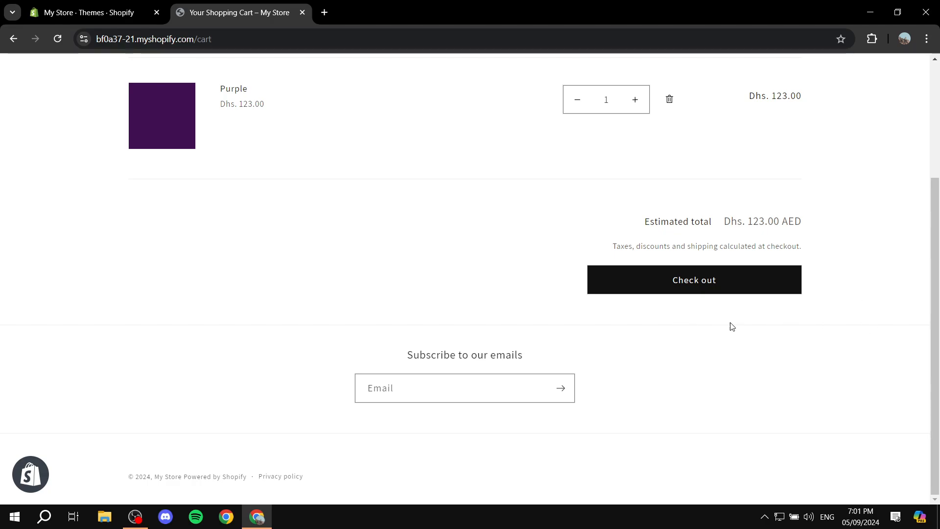
mouse_move(871, 336)
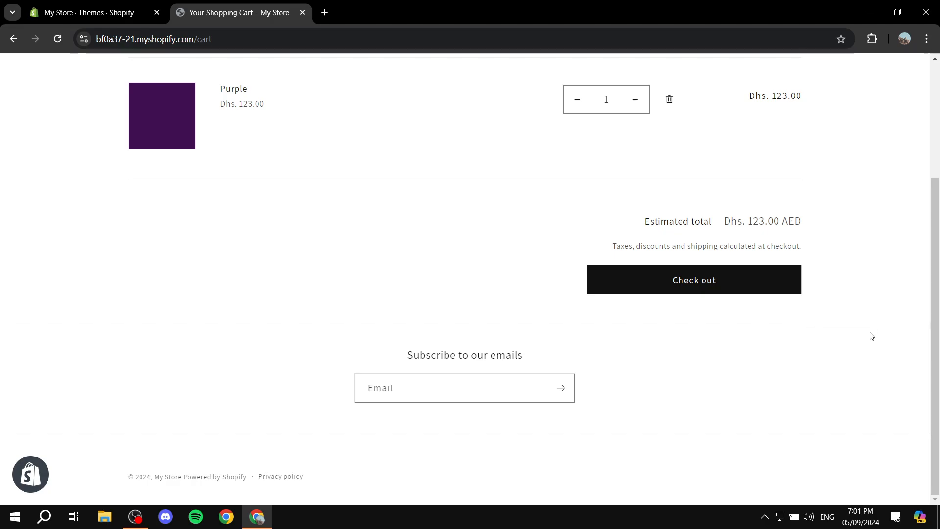
scroll(up, 3)
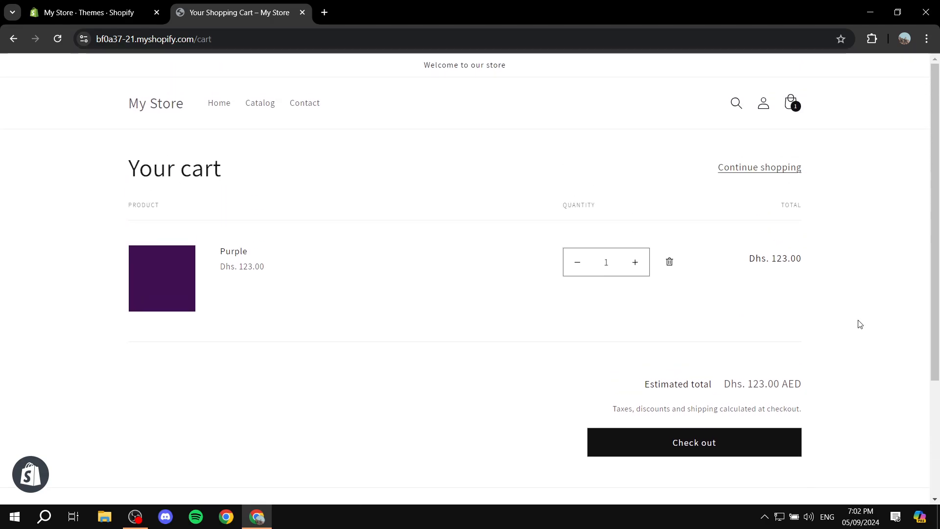